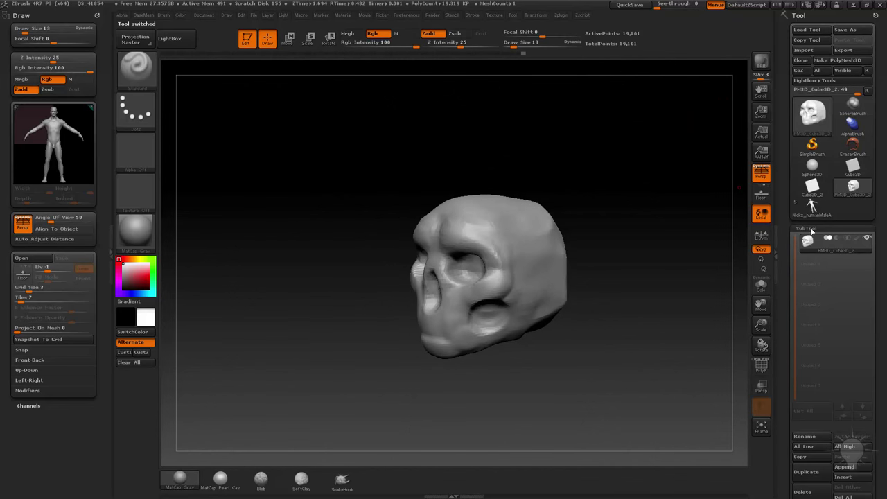
Step: Make the Nicks_humanMaleAverage figure the active tool
left_click(853, 187)
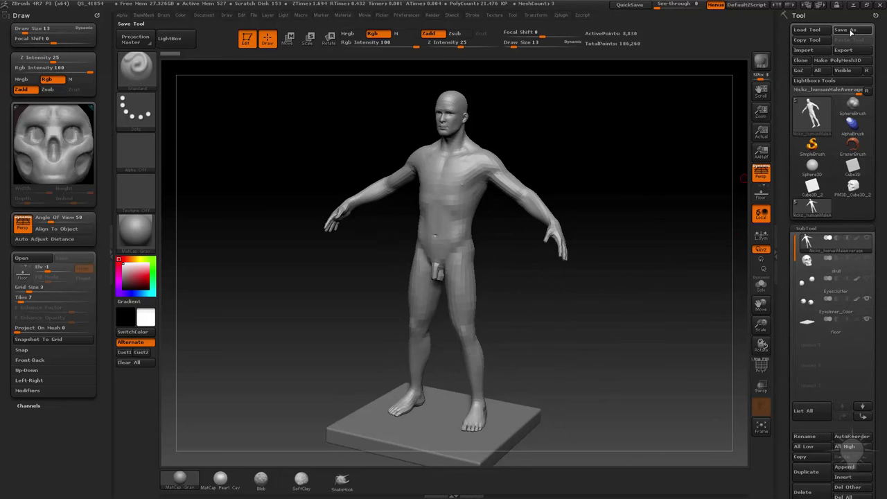
left_click(847, 29)
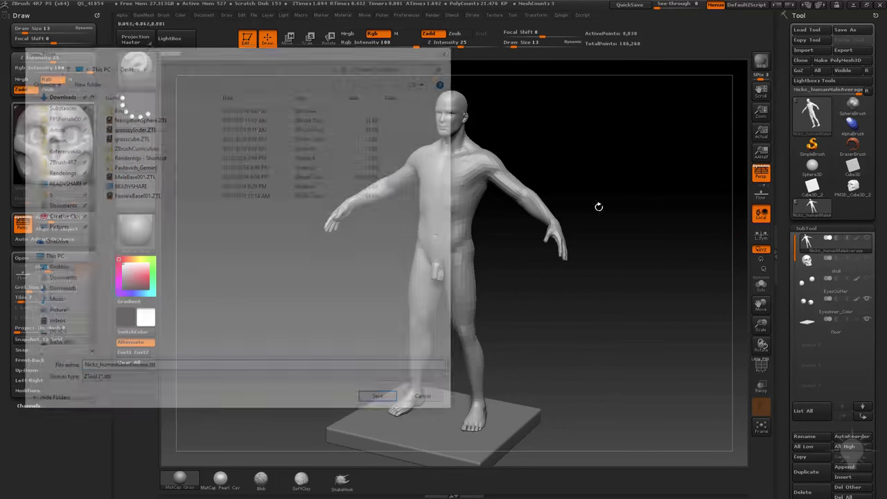
left_click(377, 395)
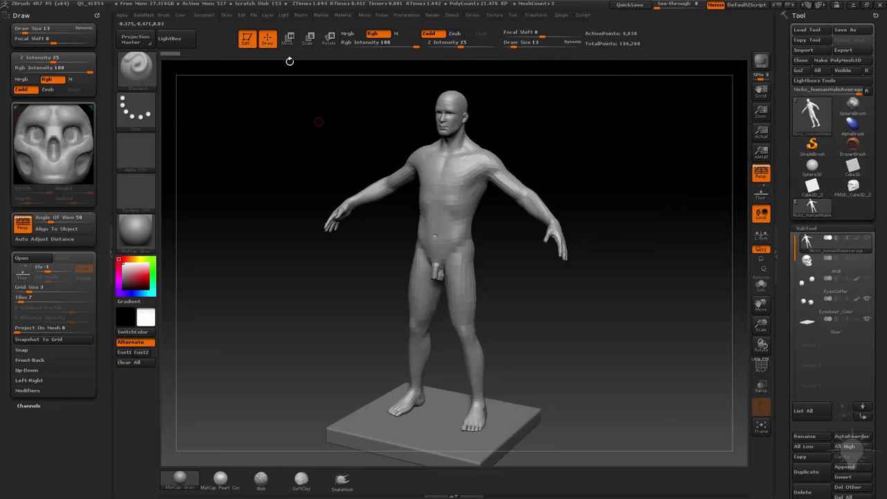
Step: Start picking the PM3D_Cube3D_2 skull tool from the top menu bar
left_click(254, 14)
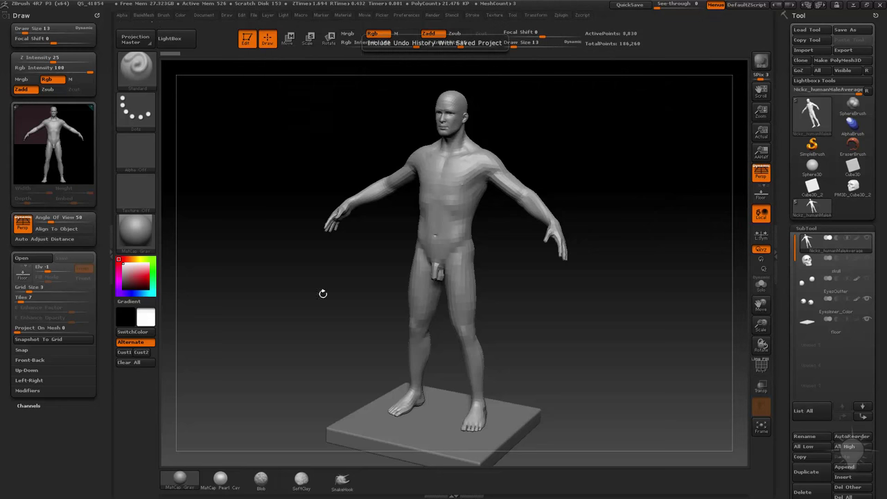
mouse_move(664, 206)
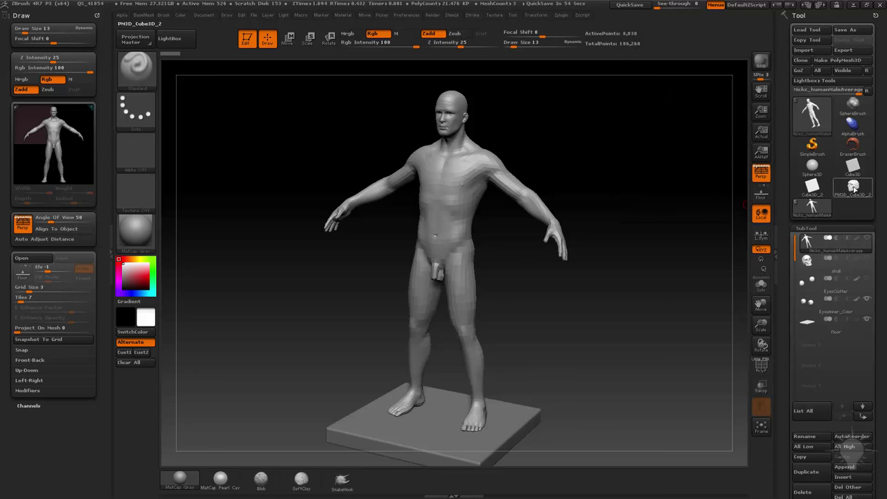
mouse_move(855, 190)
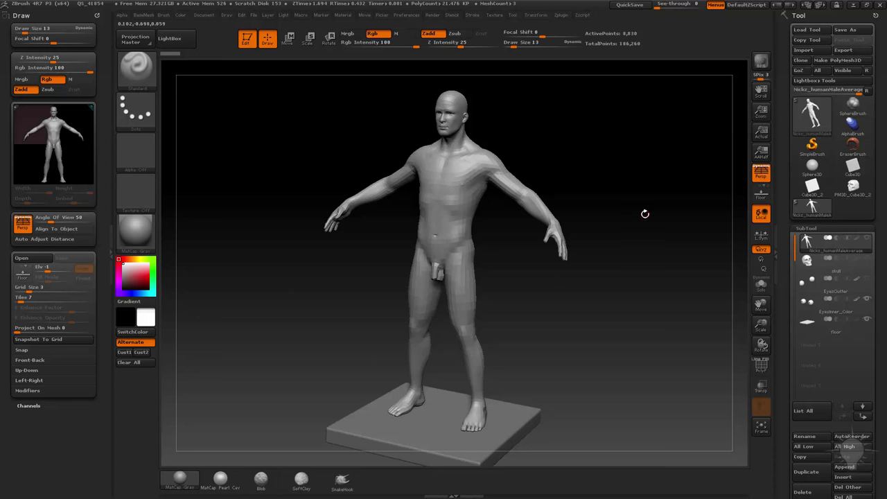
mouse_move(809, 29)
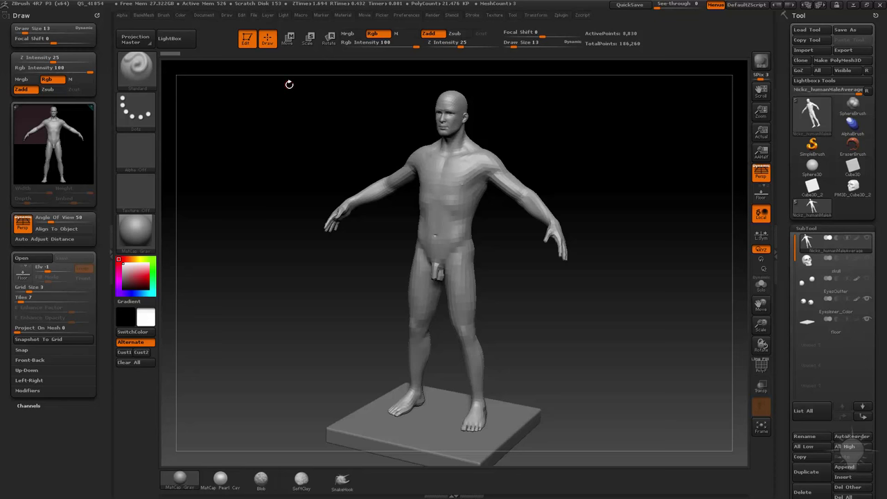
mouse_move(789, 182)
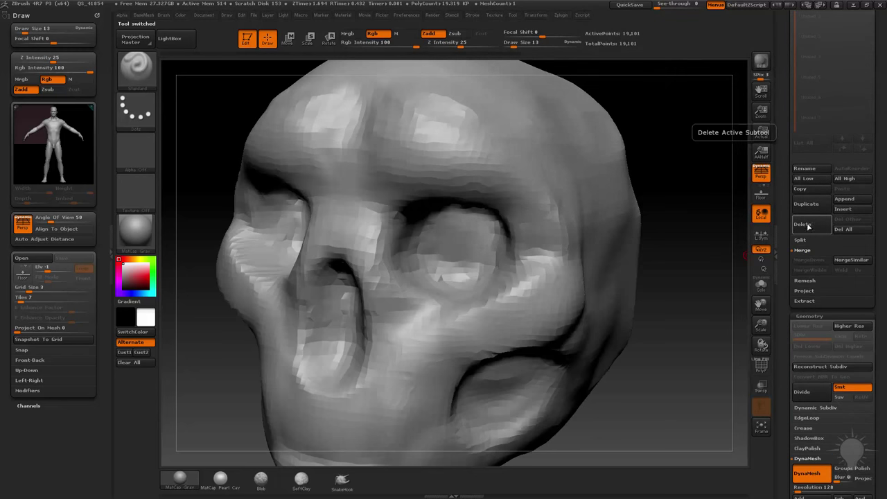
Step: Delete the active subtool and respond to the warning prompt
left_click(805, 224)
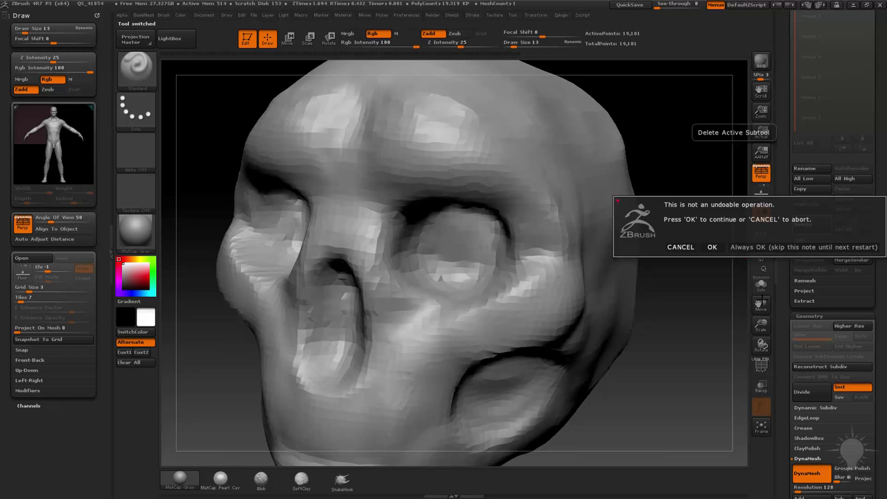
left_click(712, 247)
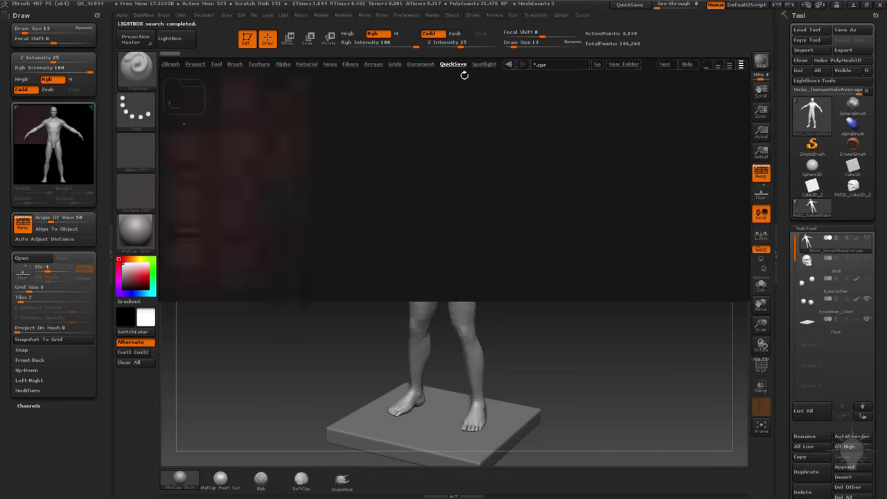
Step: Open QuickSave project QS_41861.ZPR and answer the Closing Project save prompt
left_click(288, 204)
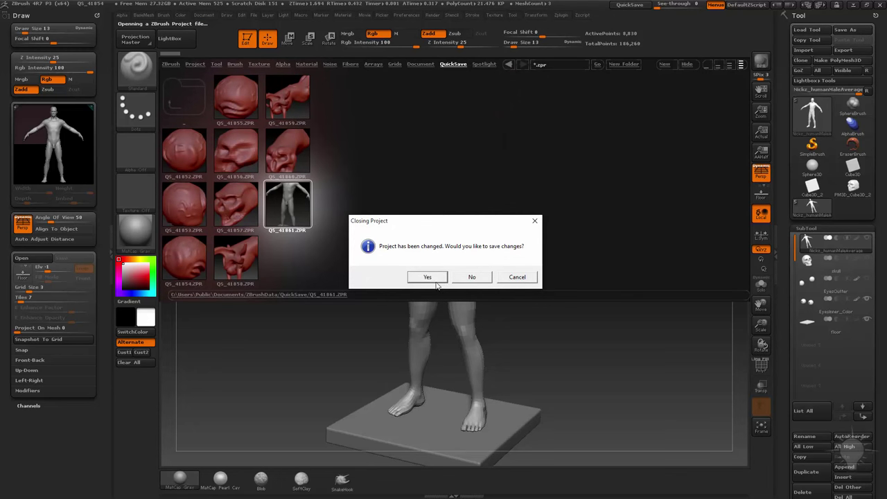
left_click(427, 277)
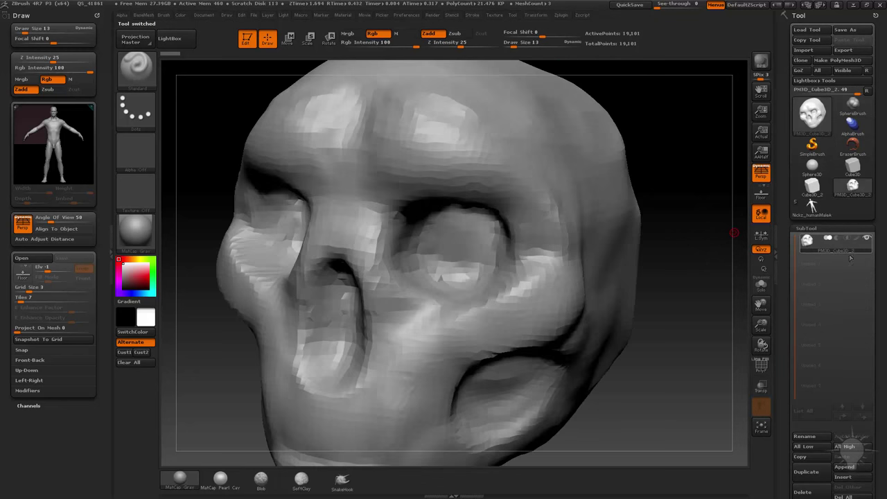
Step: Save the skull as the tool file 'skullstart', then reinitialize ZBrush
left_click(845, 29)
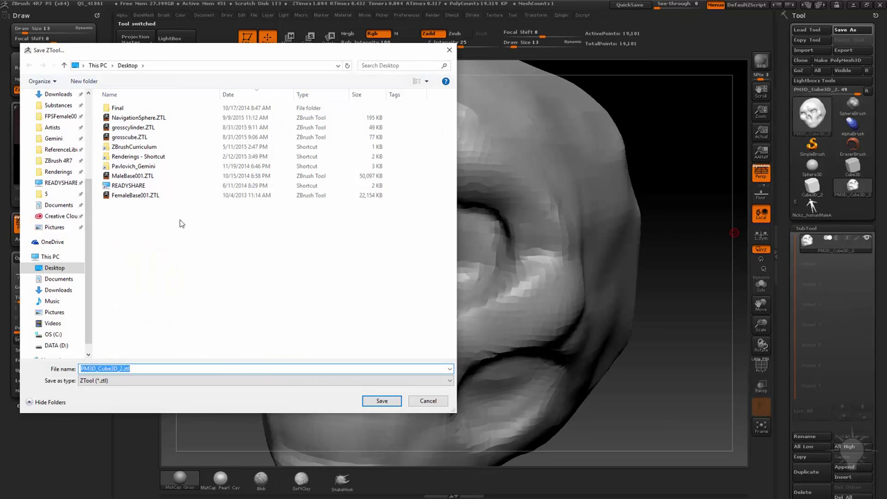
type("skullstart")
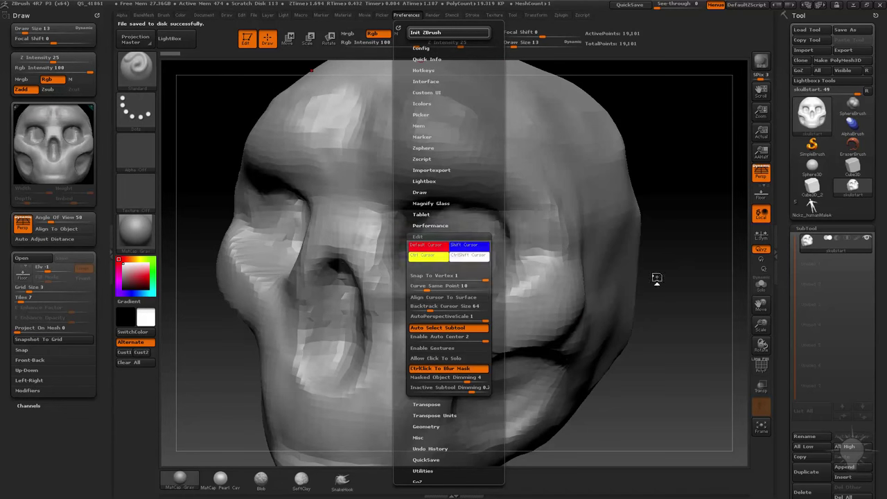
left_click(809, 29)
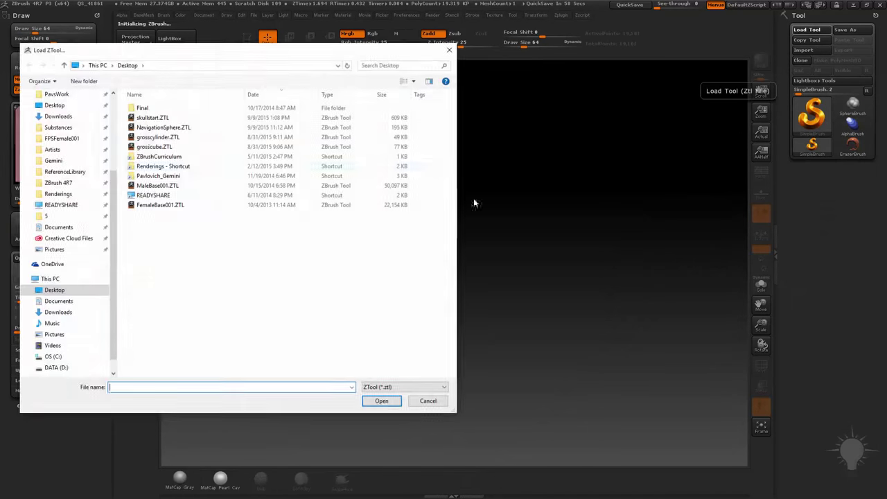